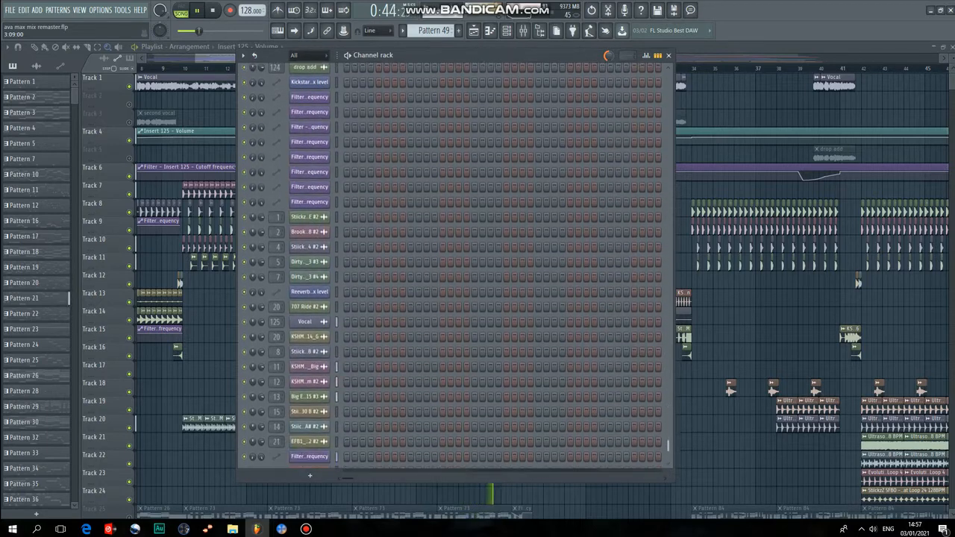
Scroll the channel rack, then close it to show the full playlist arrangement.
scroll(down, 3)
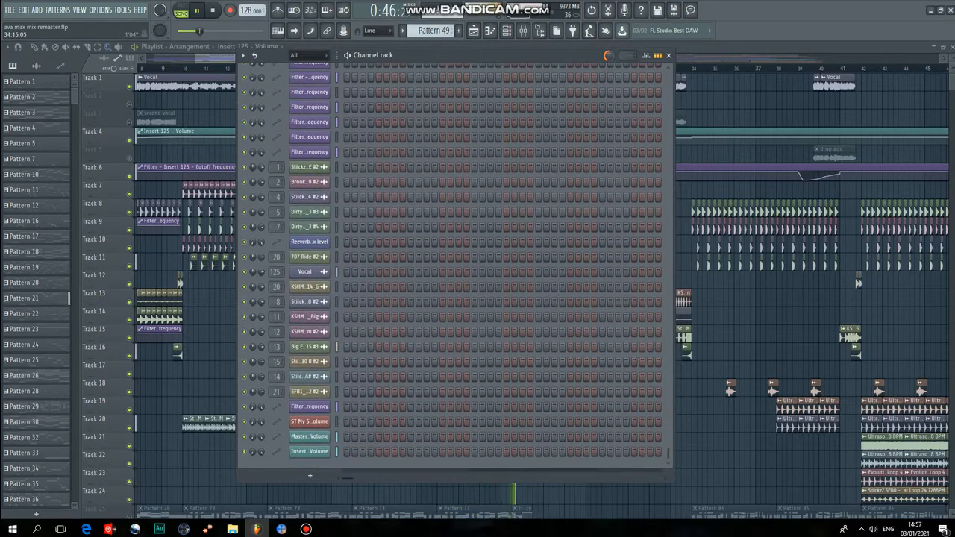
click(666, 55)
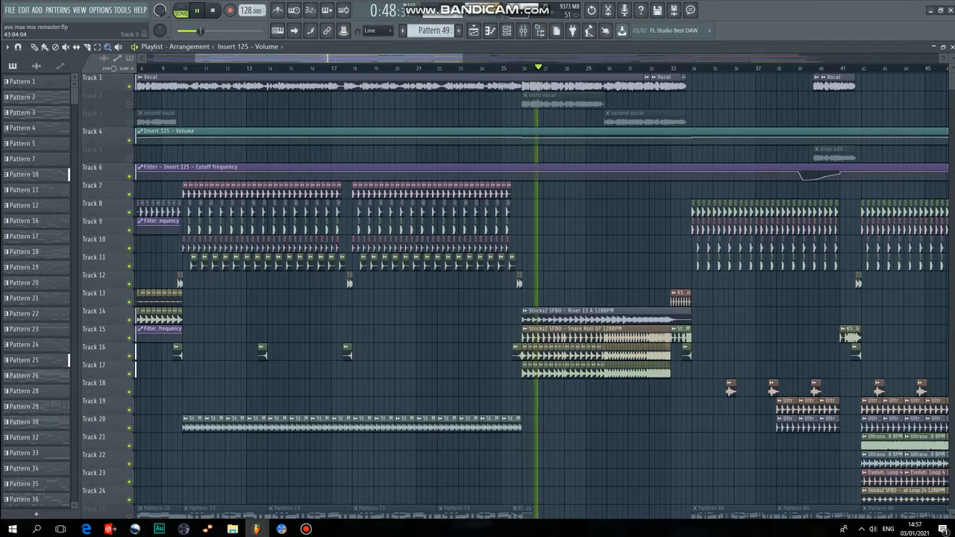
scroll(down, 3)
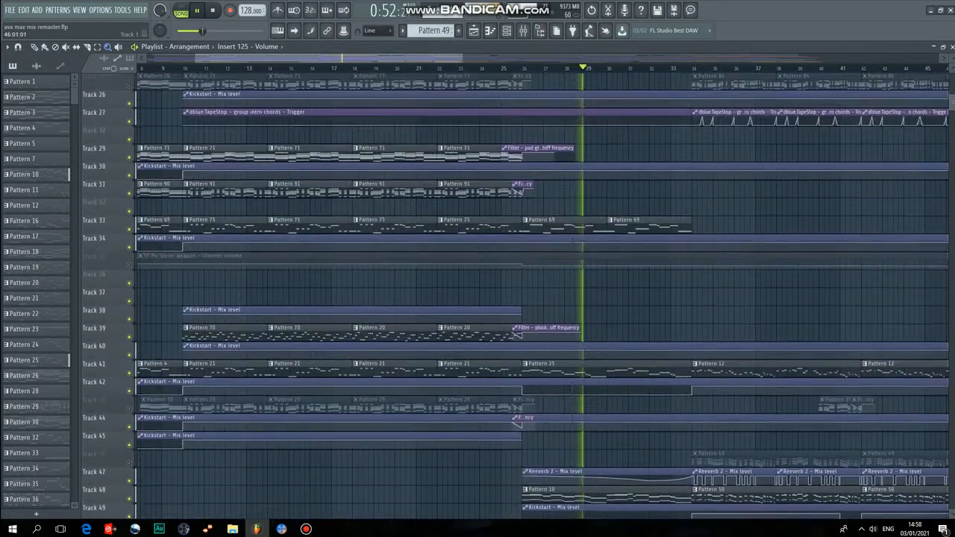
scroll(down, 3)
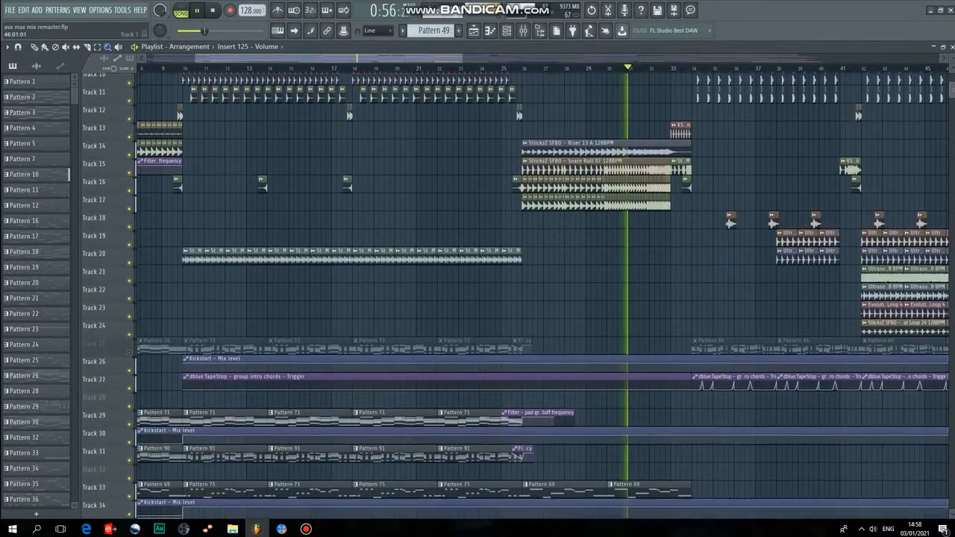
scroll(down, 3)
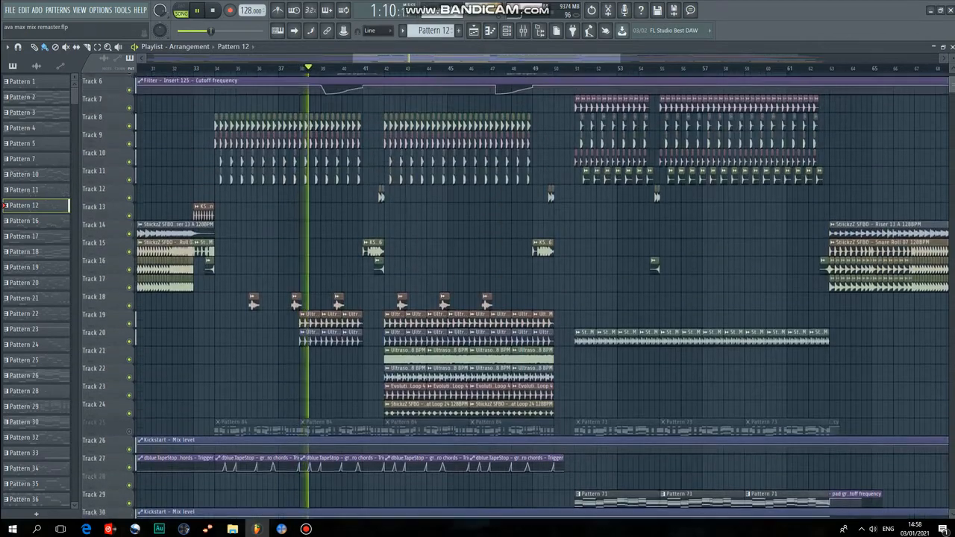
scroll(down, 3)
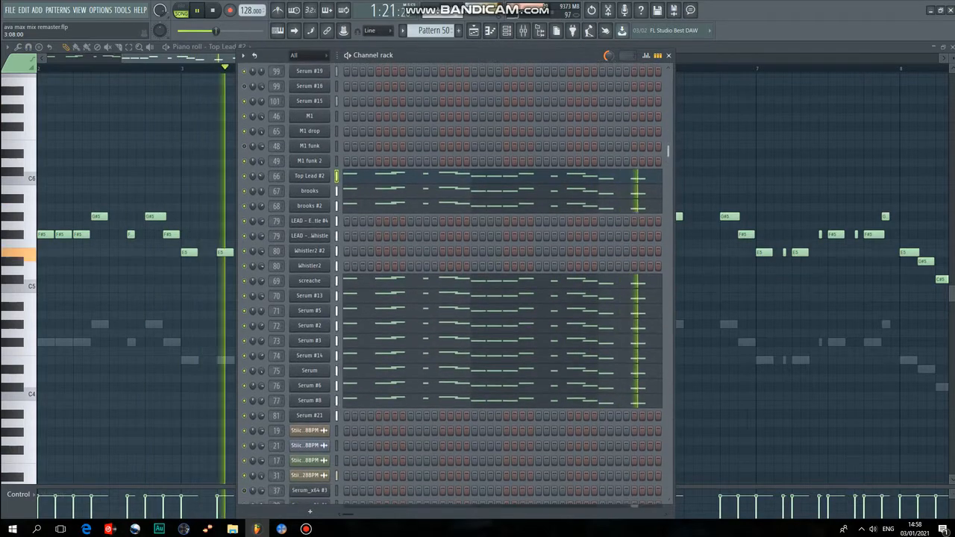
scroll(down, 3)
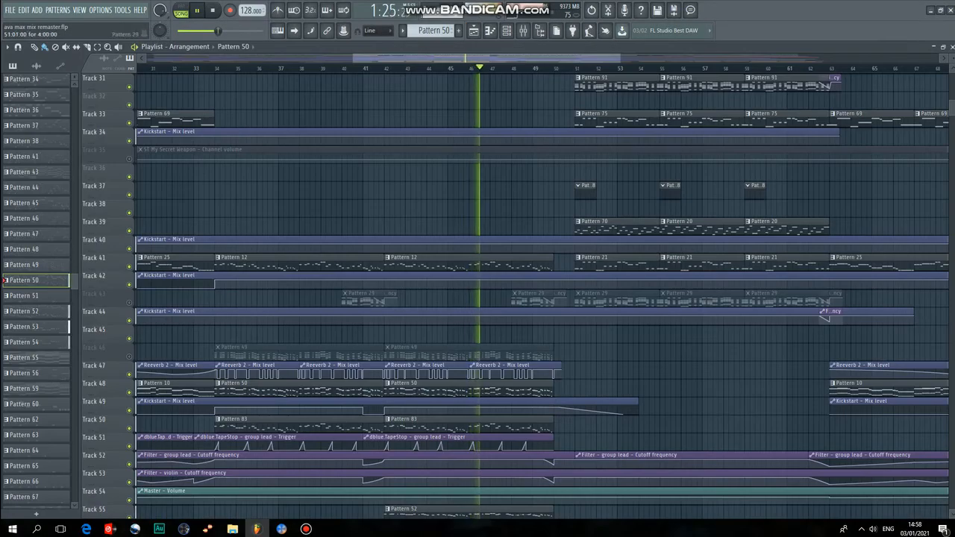
Scroll the playlist and open the Mixer showing kick, clap, sub-bass and chord inserts.
scroll(down, 3)
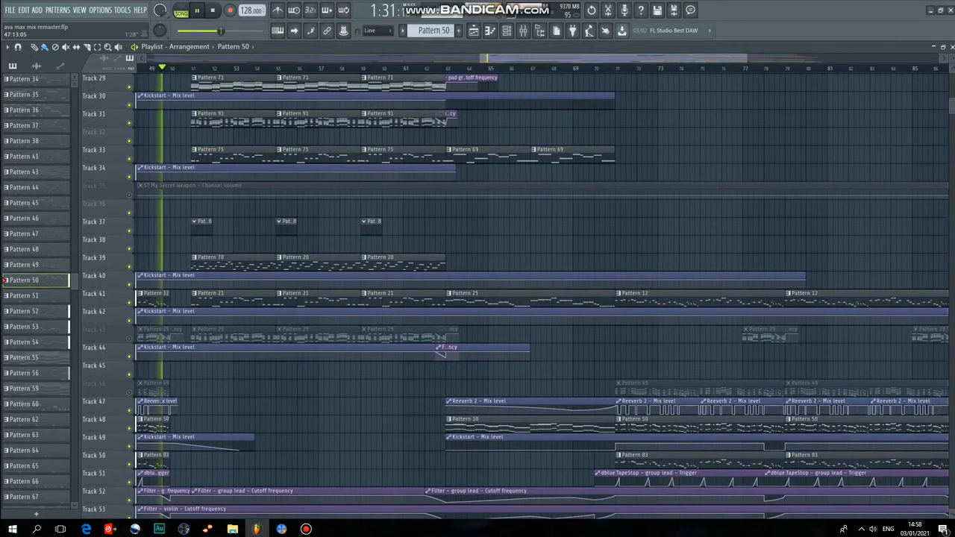
click(500, 31)
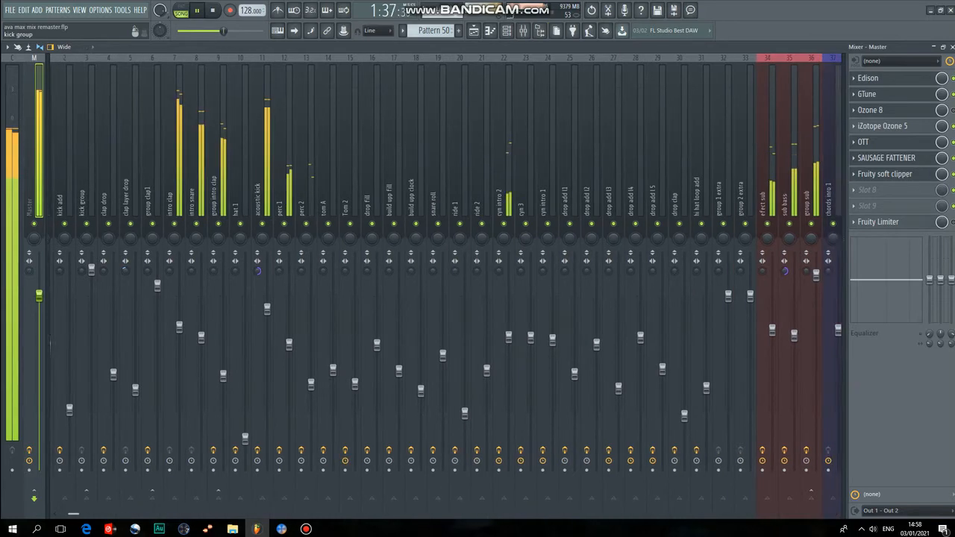
scroll(right, 3)
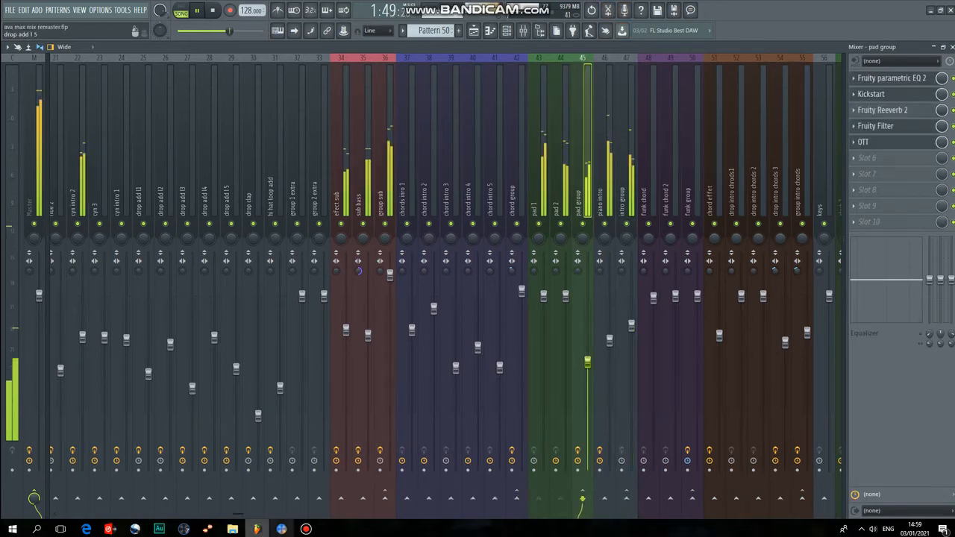
scroll(right, 3)
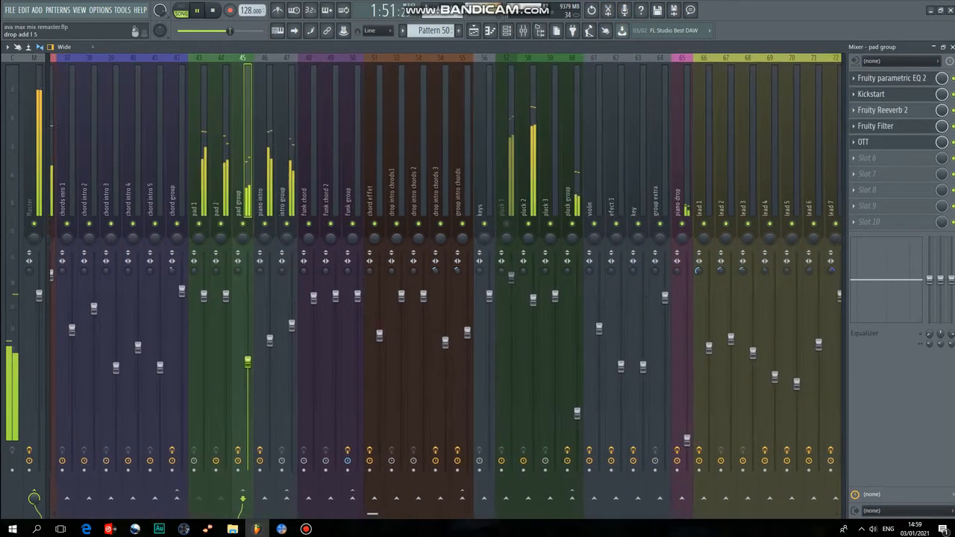